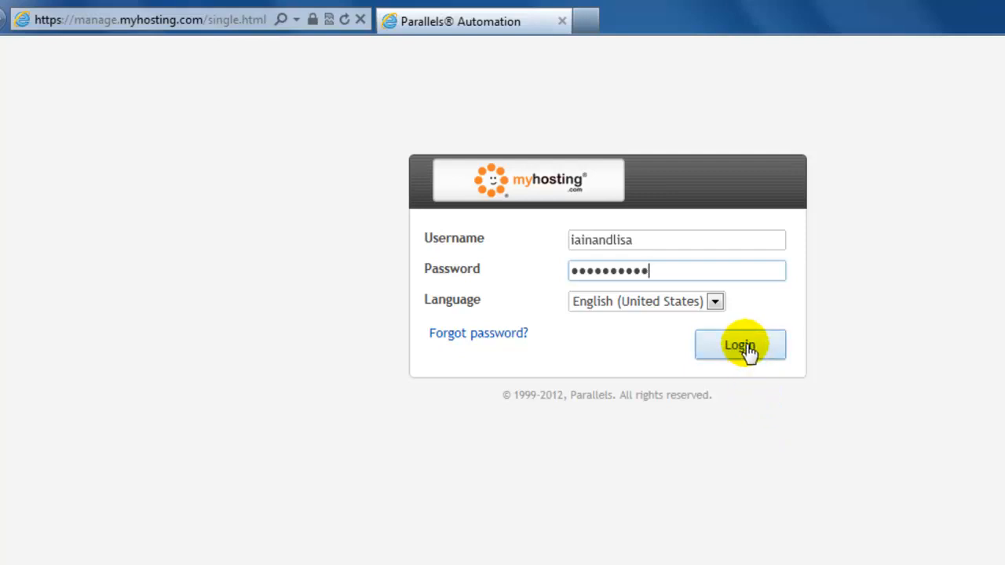
Step: Sign in to the myhosting.com control panel with the account credentials
click(741, 344)
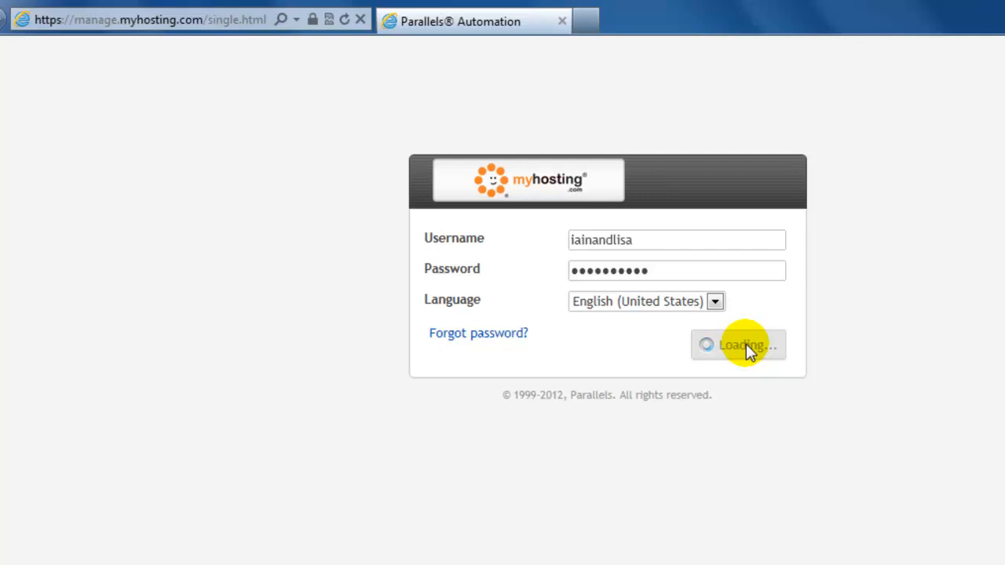
click(739, 345)
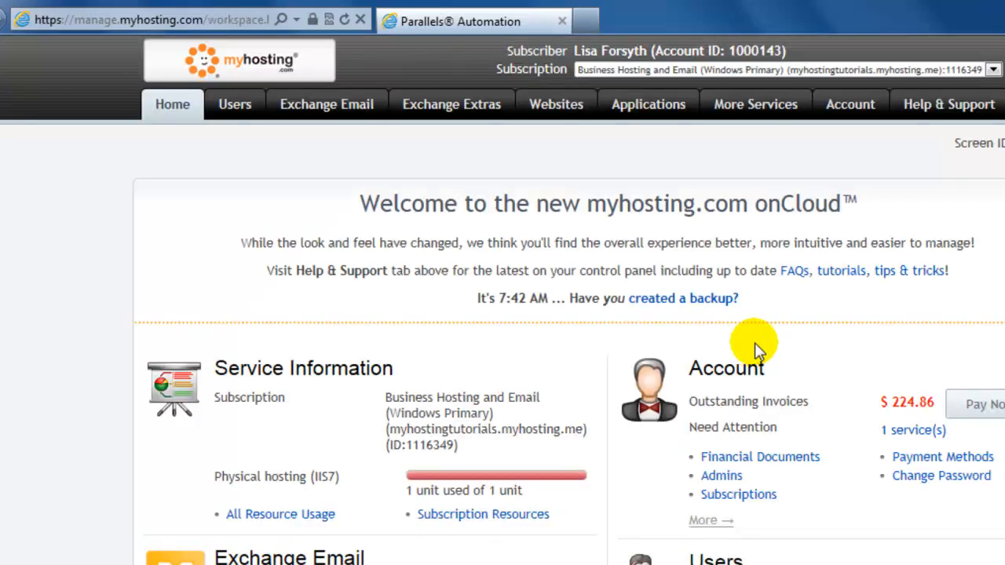
Step: Go to the Applications list and open WordPress under Blogging
click(993, 70)
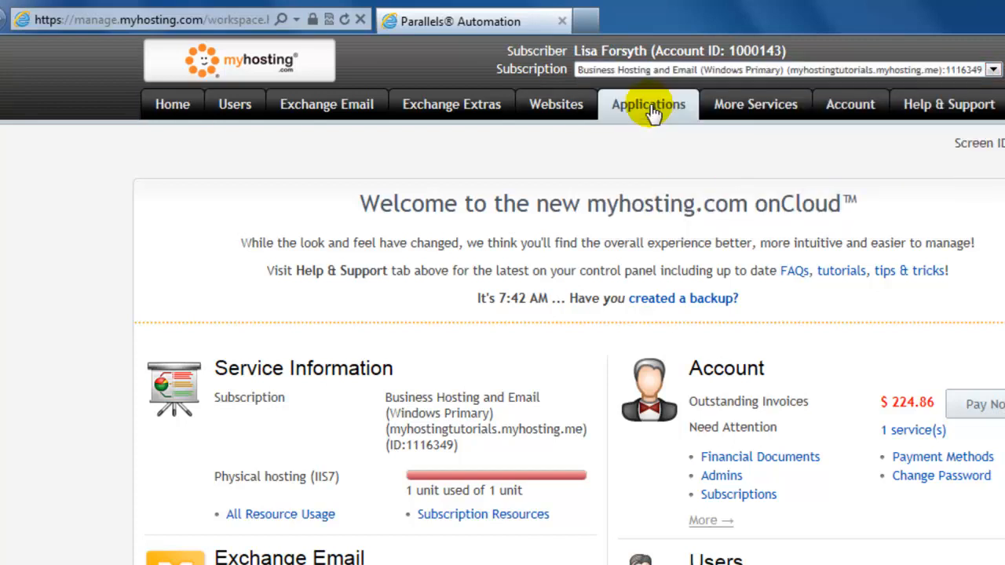
click(648, 104)
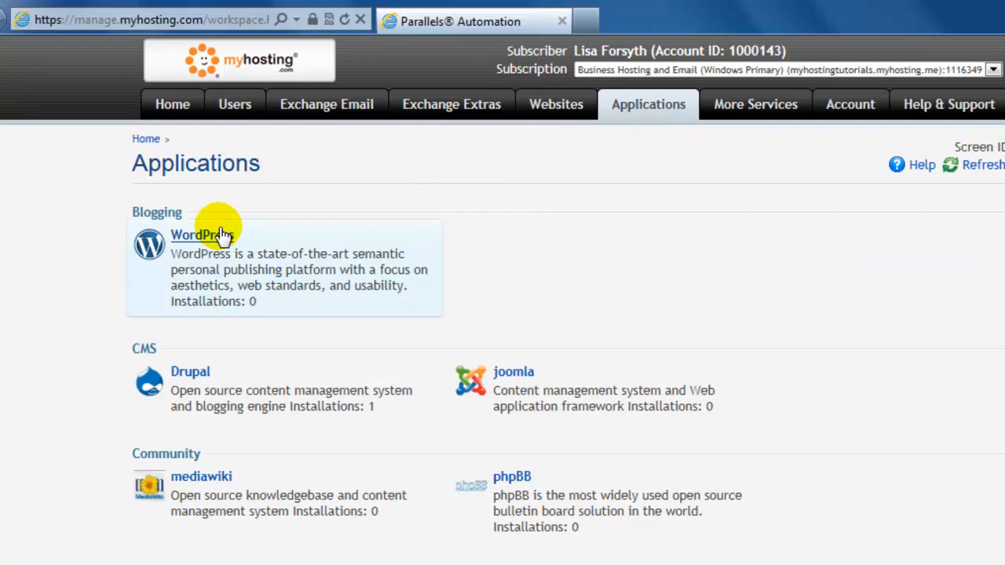
mouse_move(226, 240)
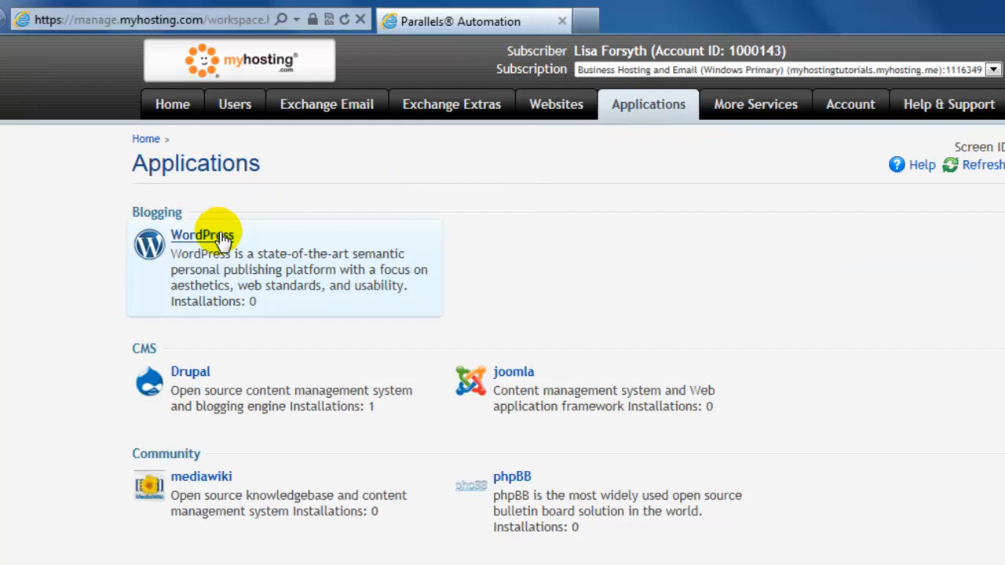
click(201, 235)
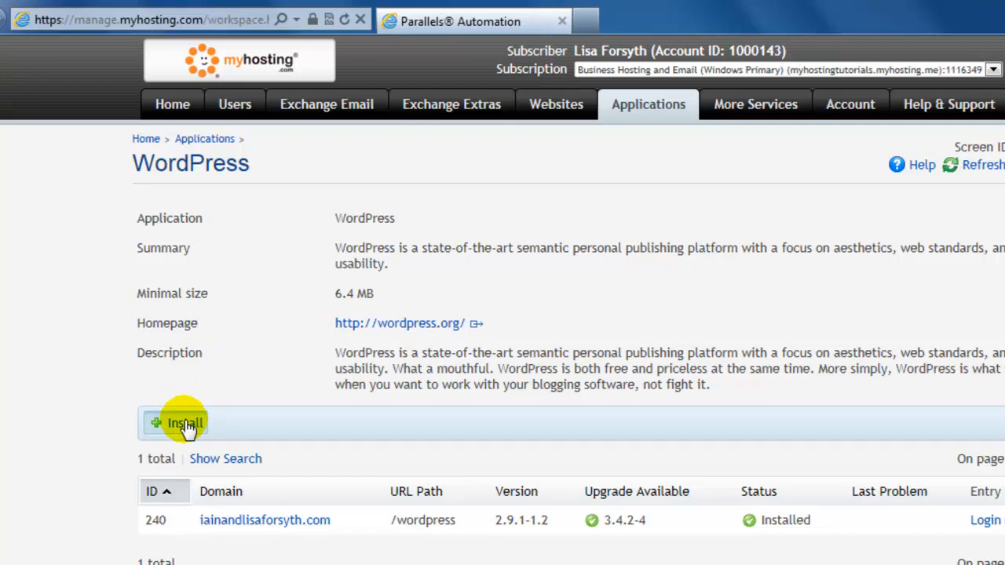
Step: Install WordPress on myhostingtutorials.myhosting.me and continue past the passed requirements check
click(185, 423)
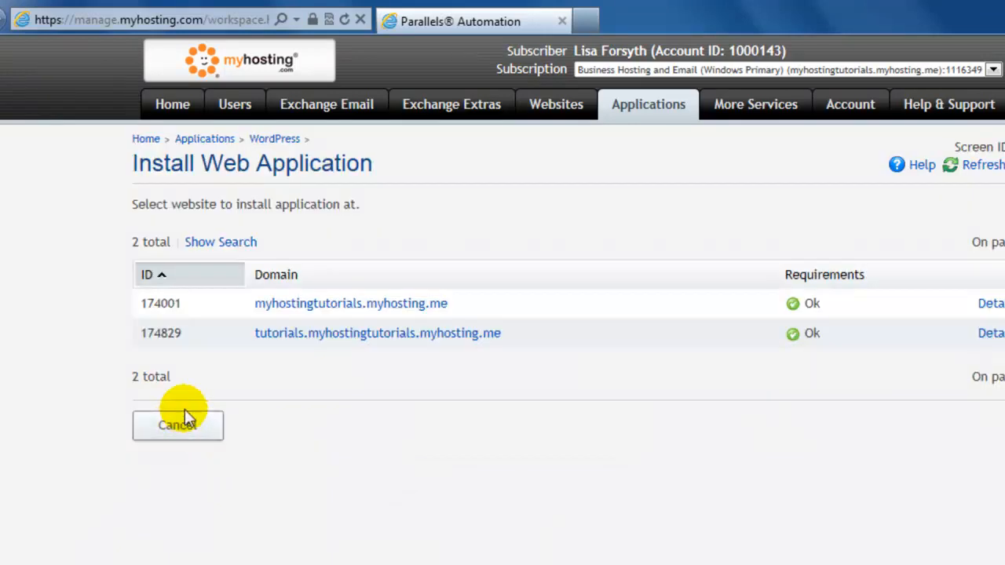
mouse_move(236, 333)
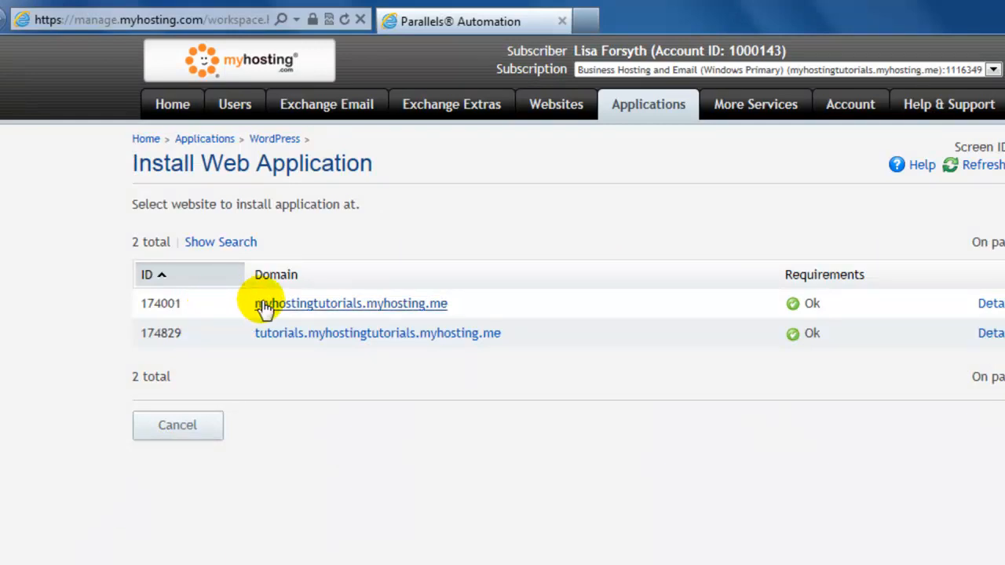
click(342, 304)
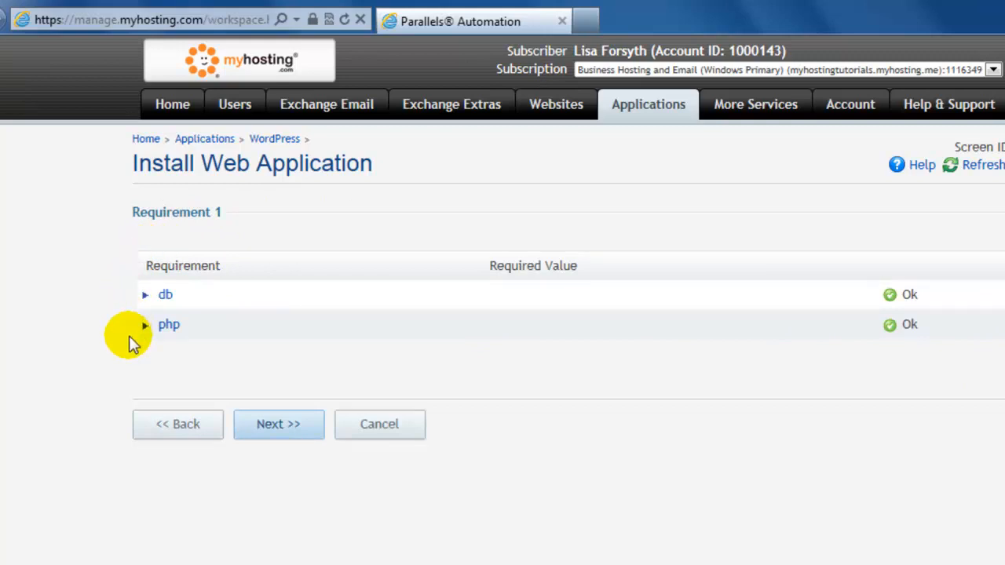
click(279, 424)
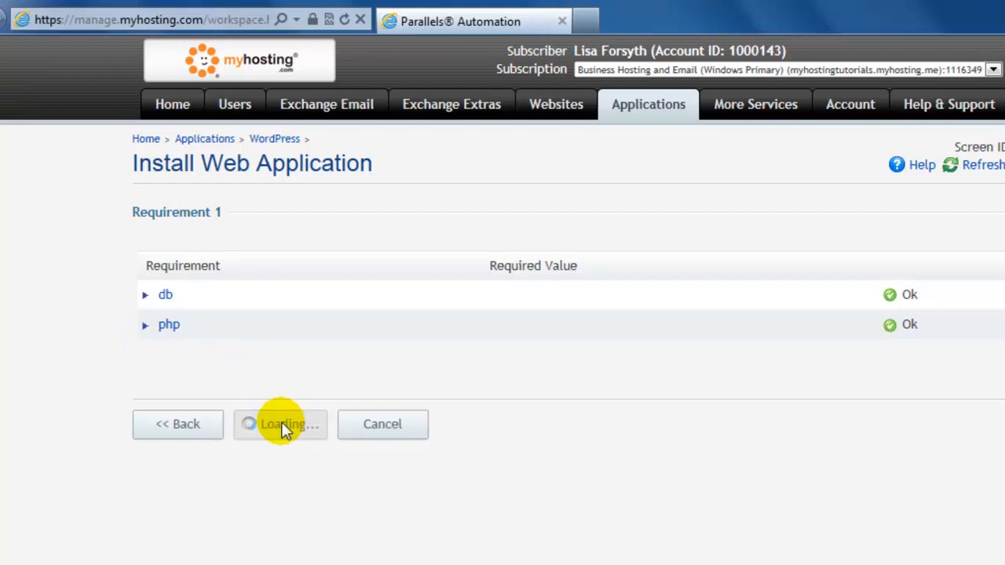
click(281, 424)
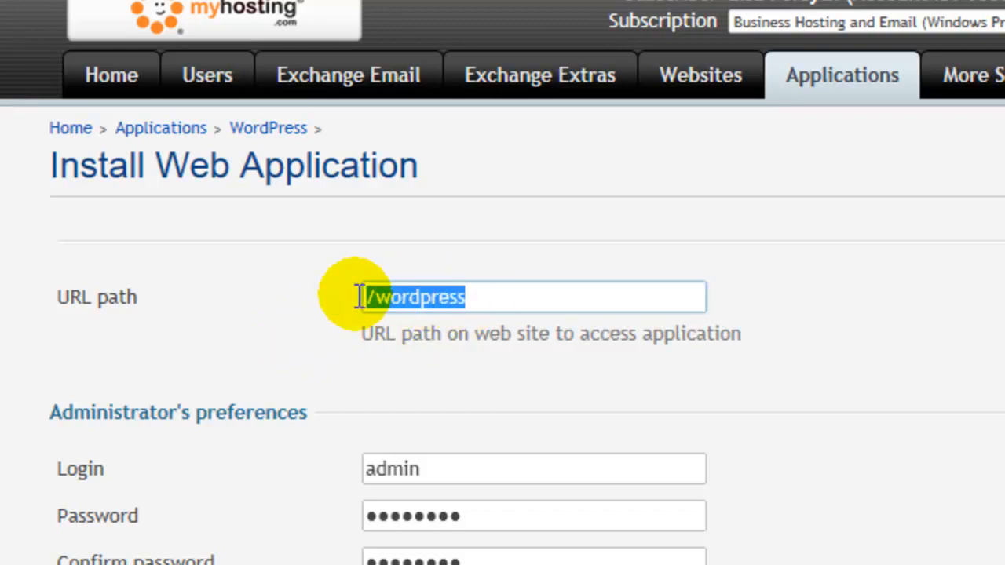
Step: Submit the settings: path /wordpress, admin login, e-mail, title 'myhosting.com Tutorials'
scroll(down, 3)
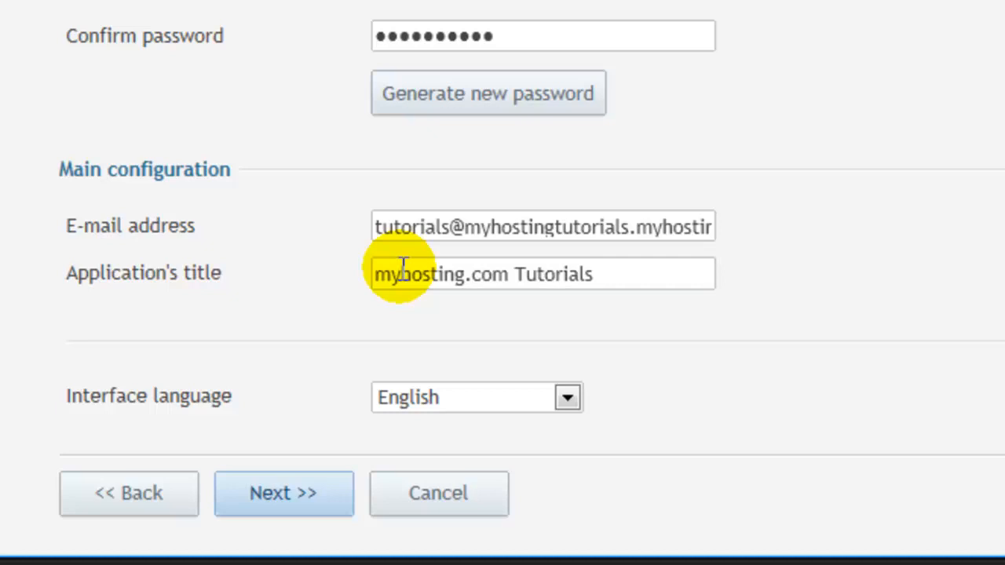
mouse_move(333, 240)
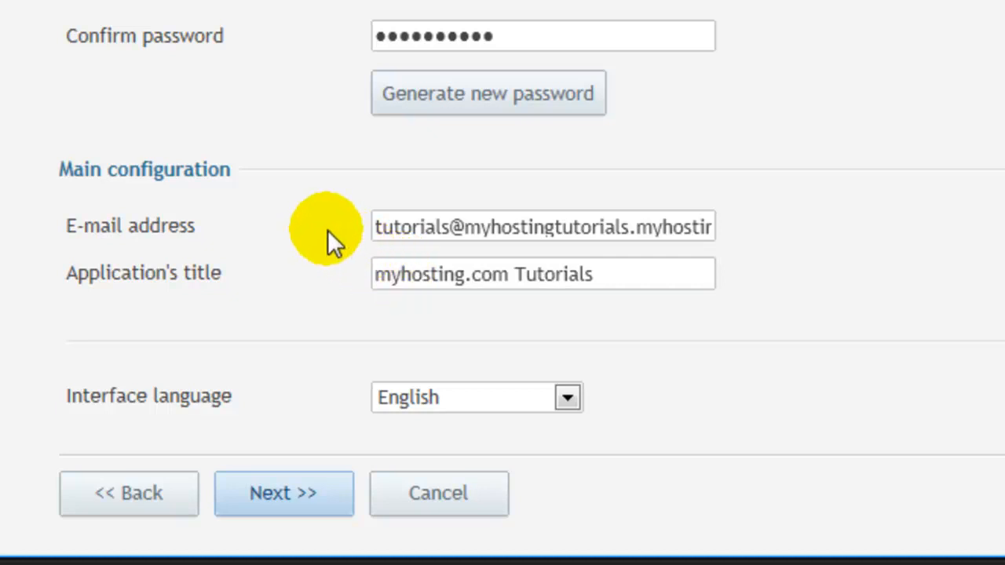
mouse_move(321, 294)
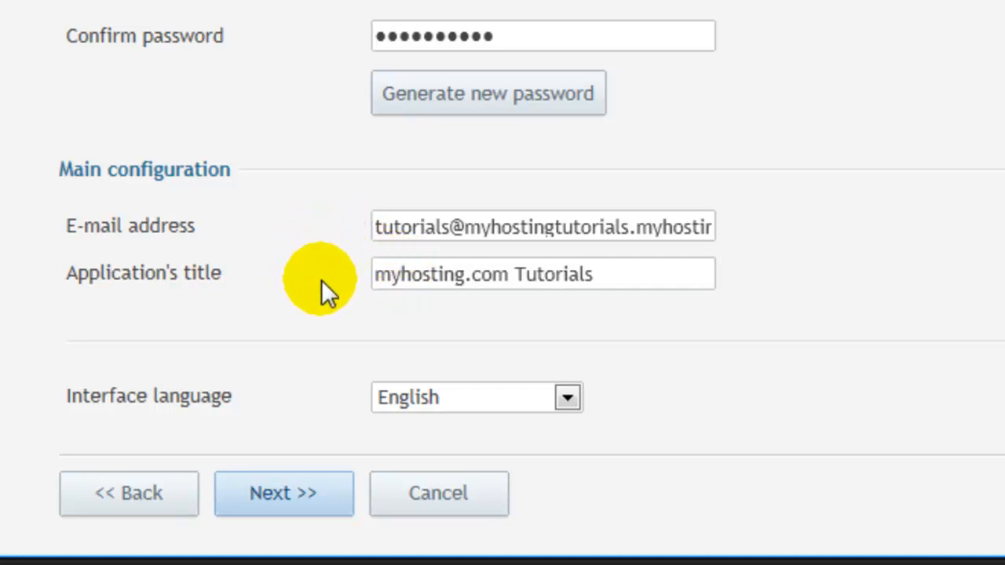
mouse_move(299, 507)
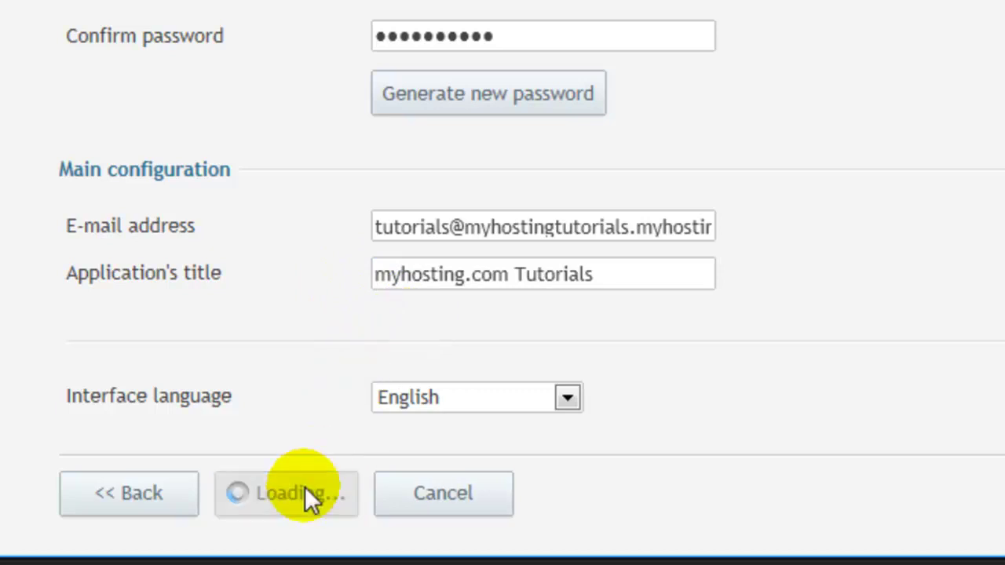
click(285, 495)
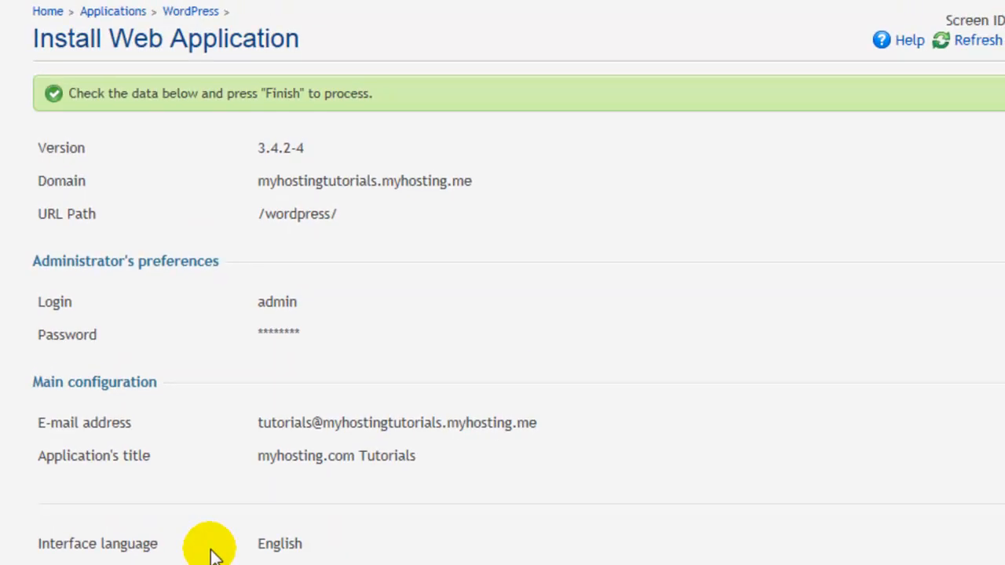
mouse_move(4, 212)
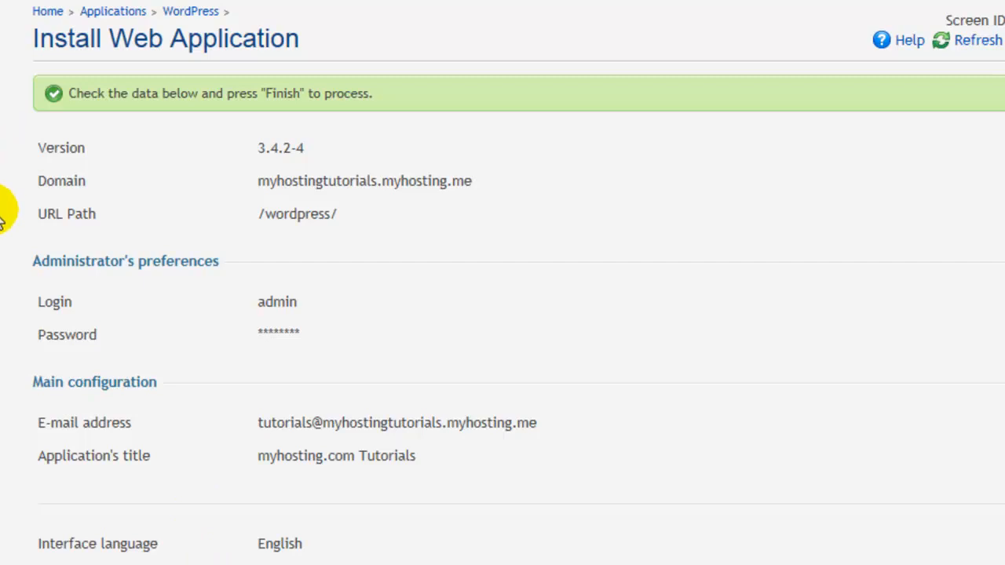
mouse_move(503, 299)
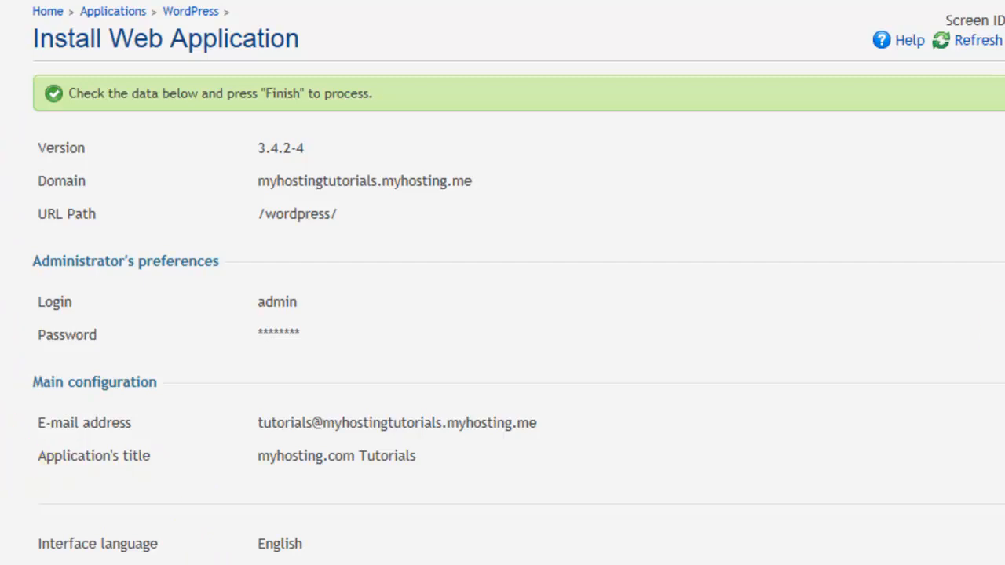
Step: Scroll down the review summary to finish the WordPress installation
scroll(down, 3)
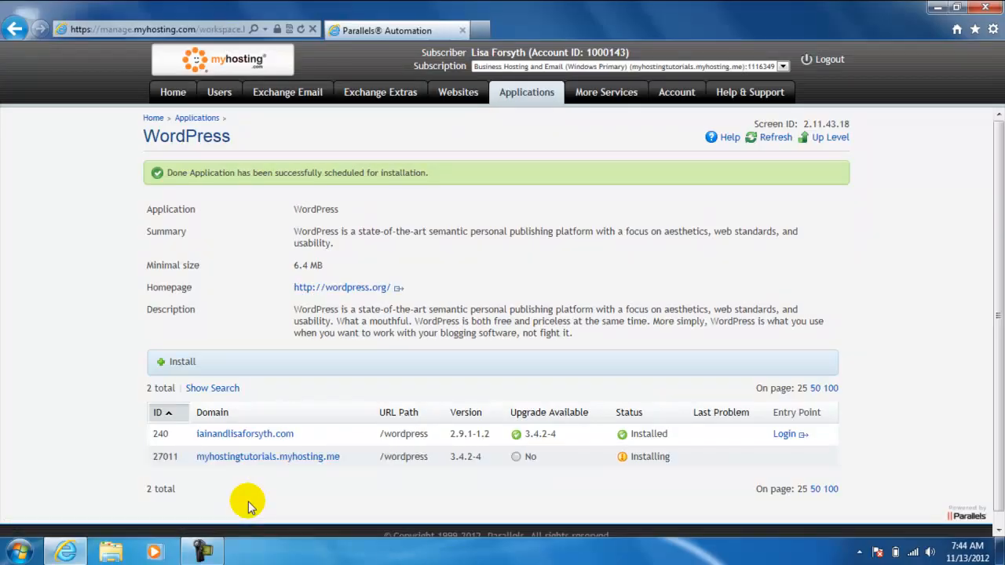
mouse_move(134, 459)
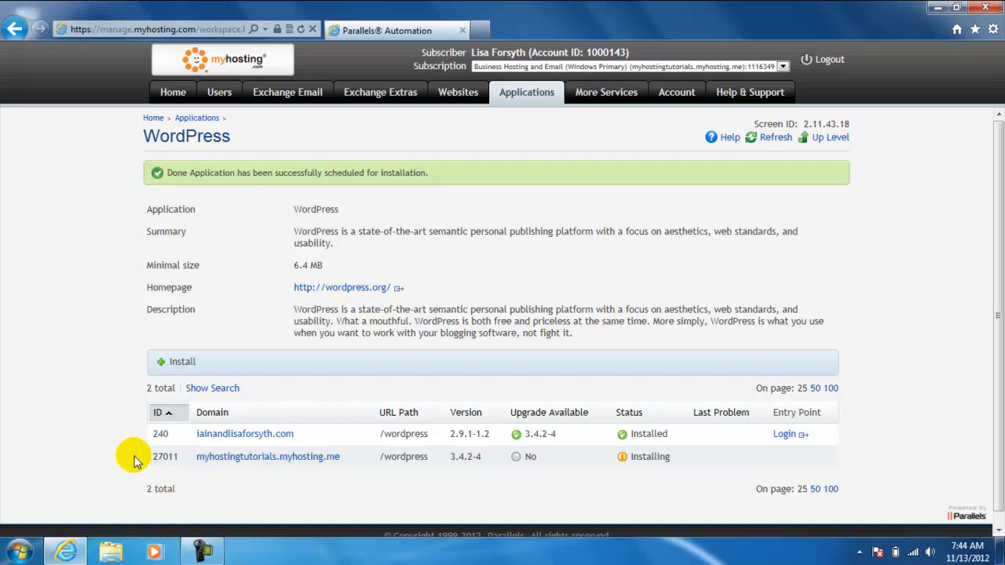
mouse_move(654, 459)
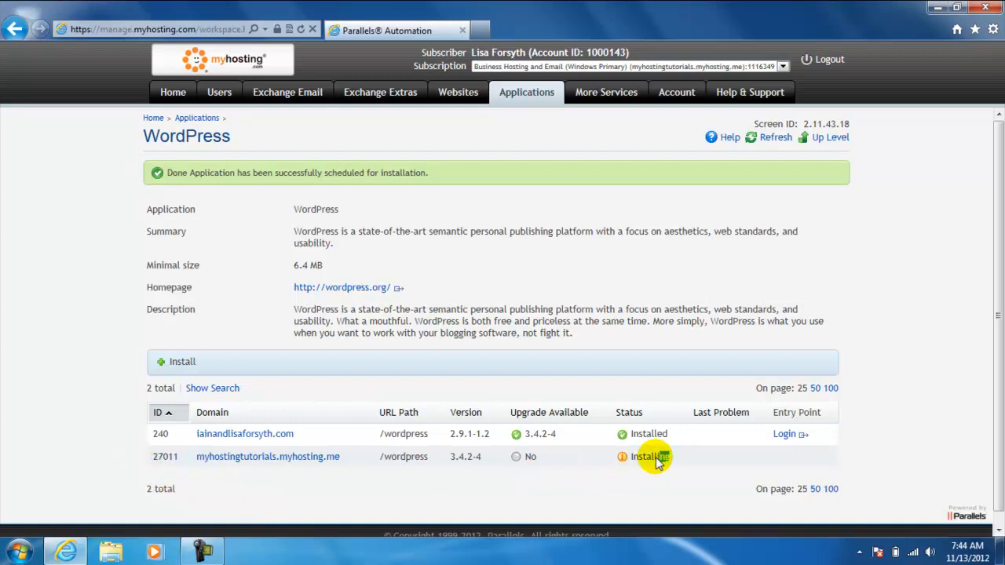